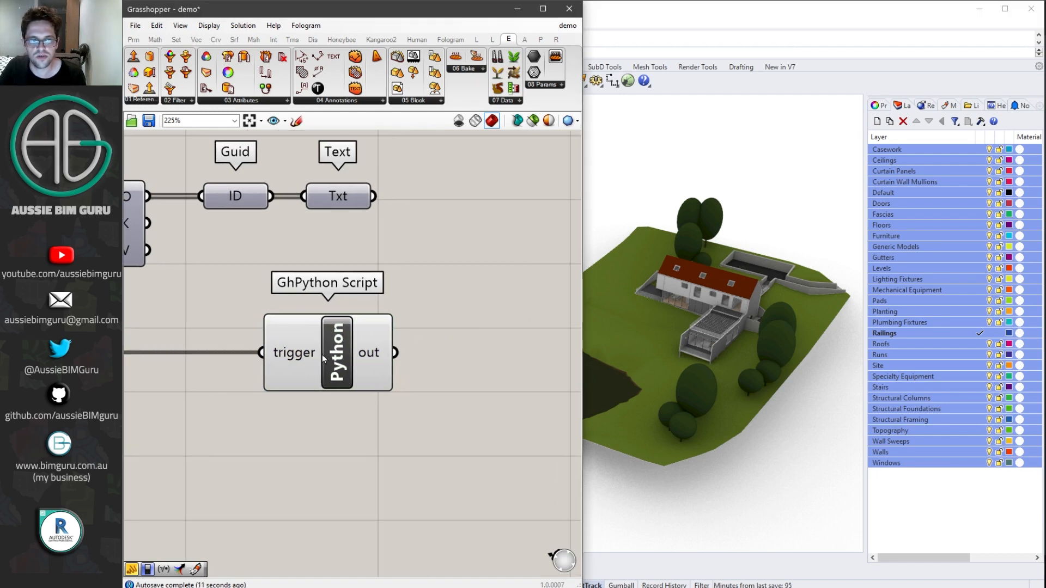
# Open the GhPython Script component's code editor
pyautogui.doubleClick(327, 351)
pyautogui.write('rhobj.S')
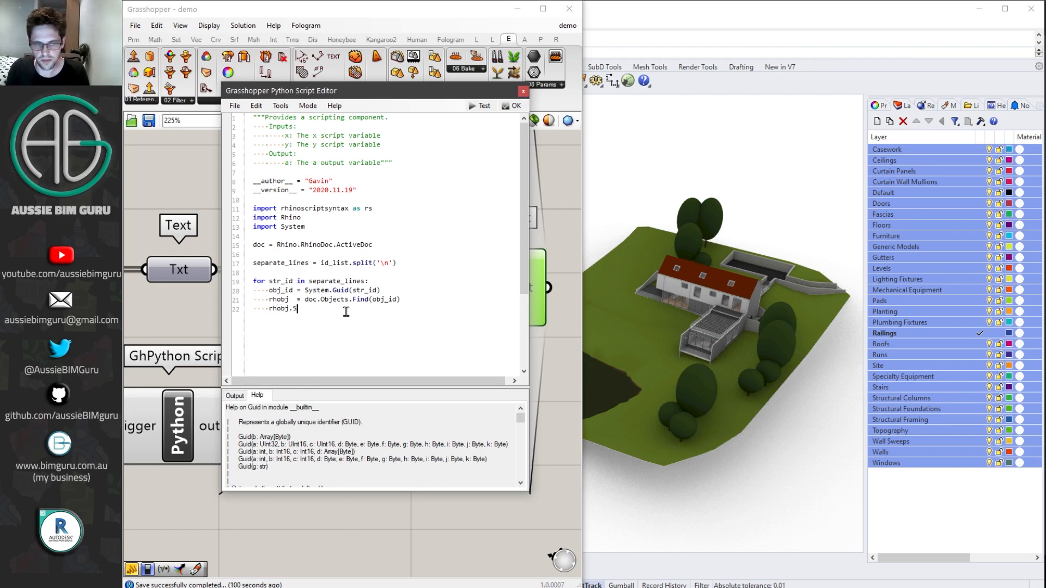
# Write the loop that splits id_list by lines and finds each Rhino object via System.Guid
pyautogui.click(517, 105)
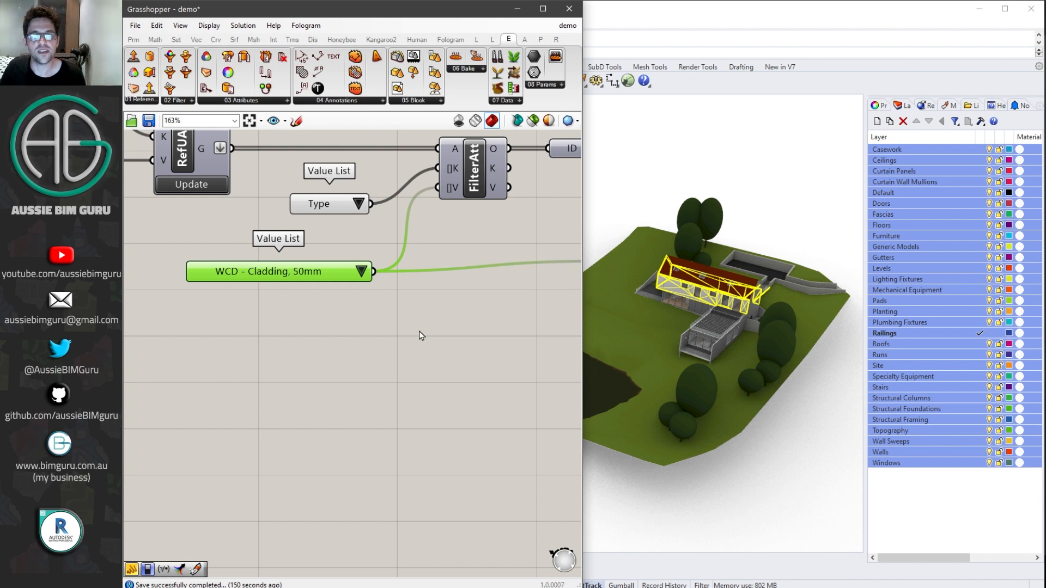